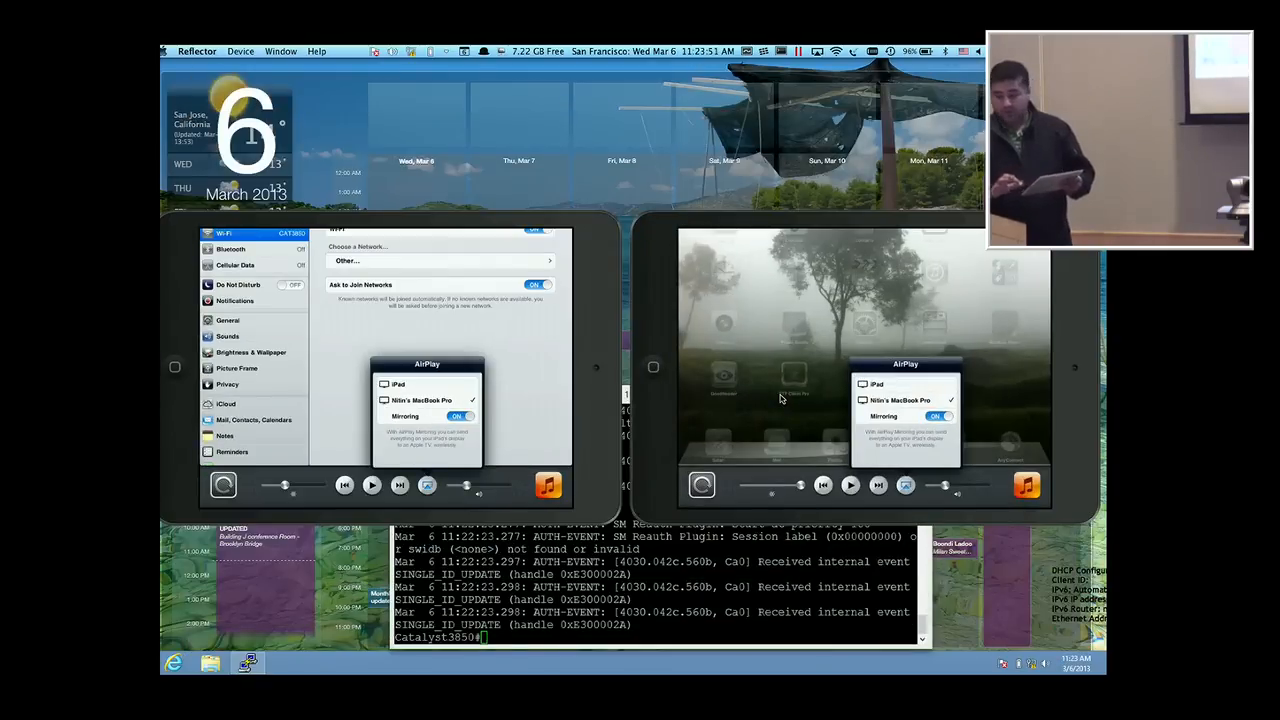
{"action": "mouse_move", "coordinate": [480, 228]}
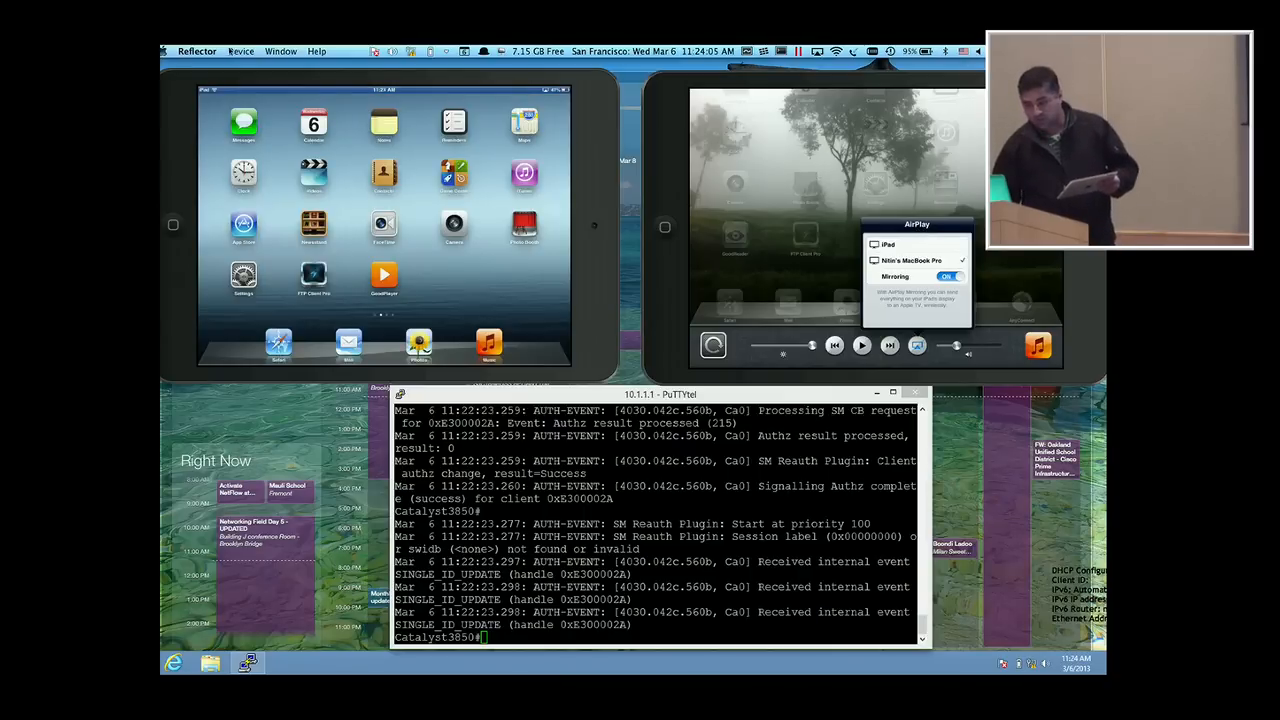
Step: Bring the Reflector window forward while the left iPad moves from Settings to a blank Safari page
{"action": "left_click", "coordinate": [240, 52]}
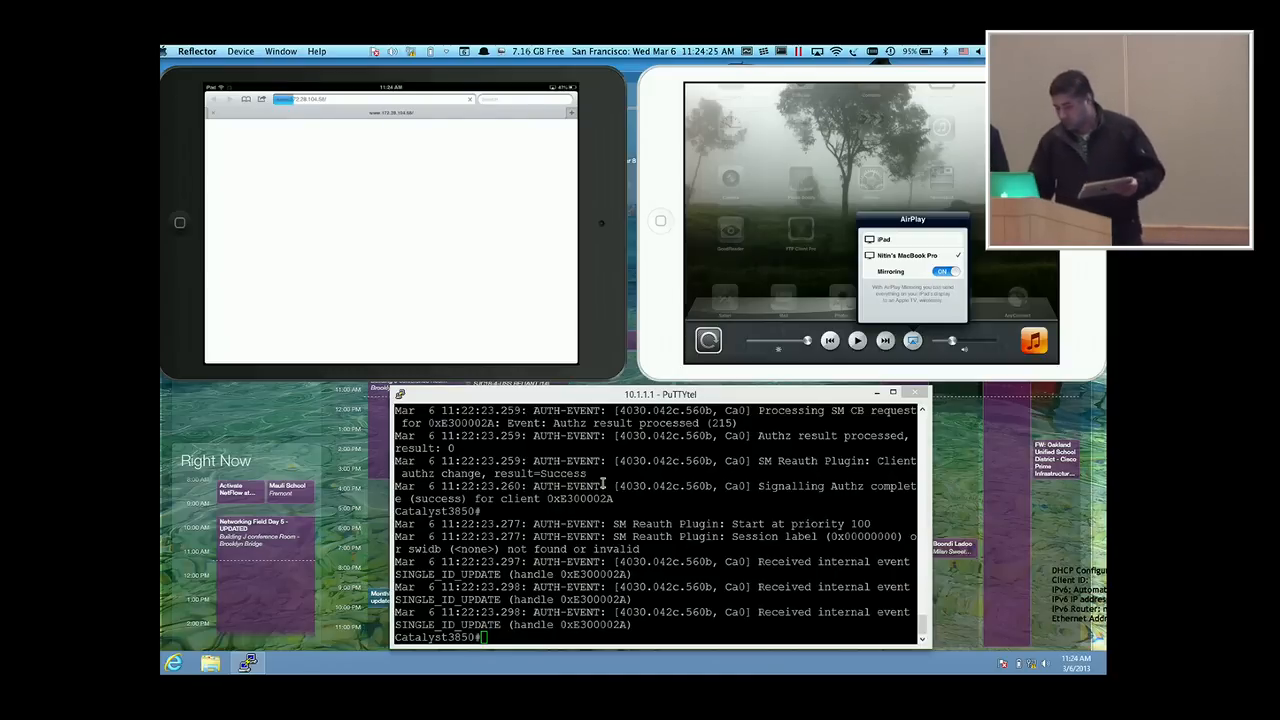
Step: Log into the corp switch session and run show wireless client summary
{"action": "left_click", "coordinate": [390, 98]}
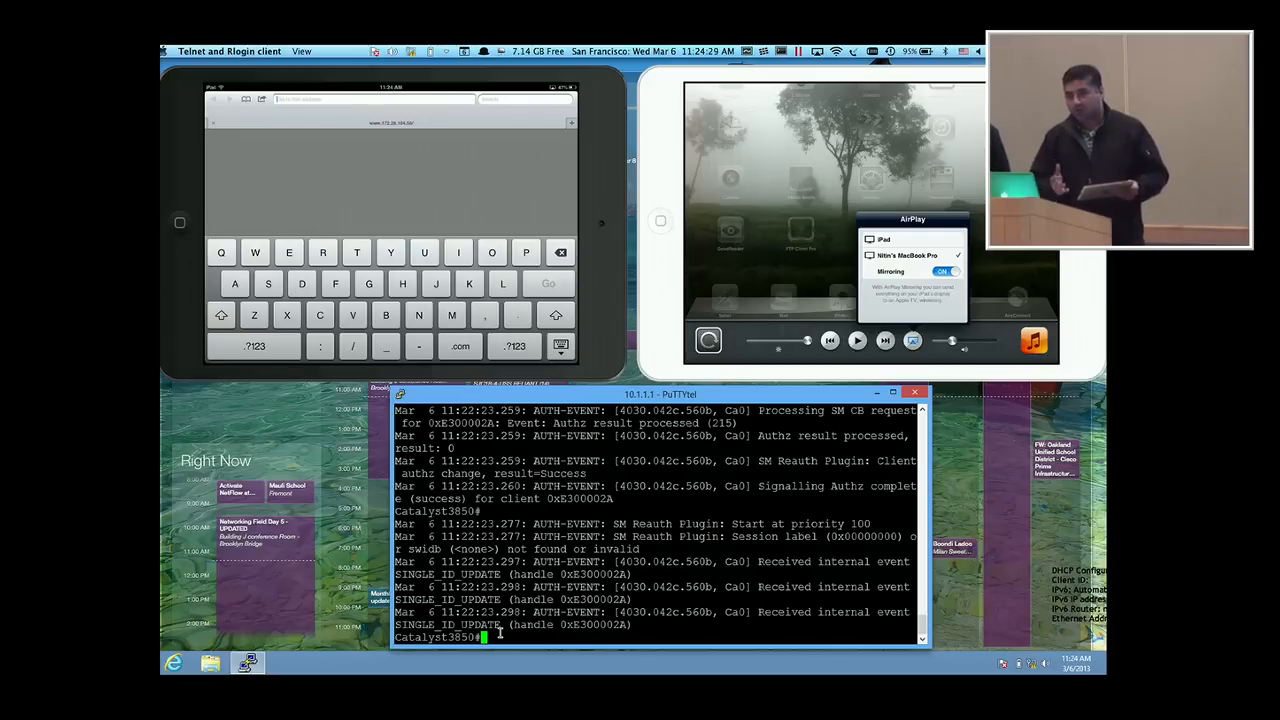
{"action": "type", "text": "pc"}
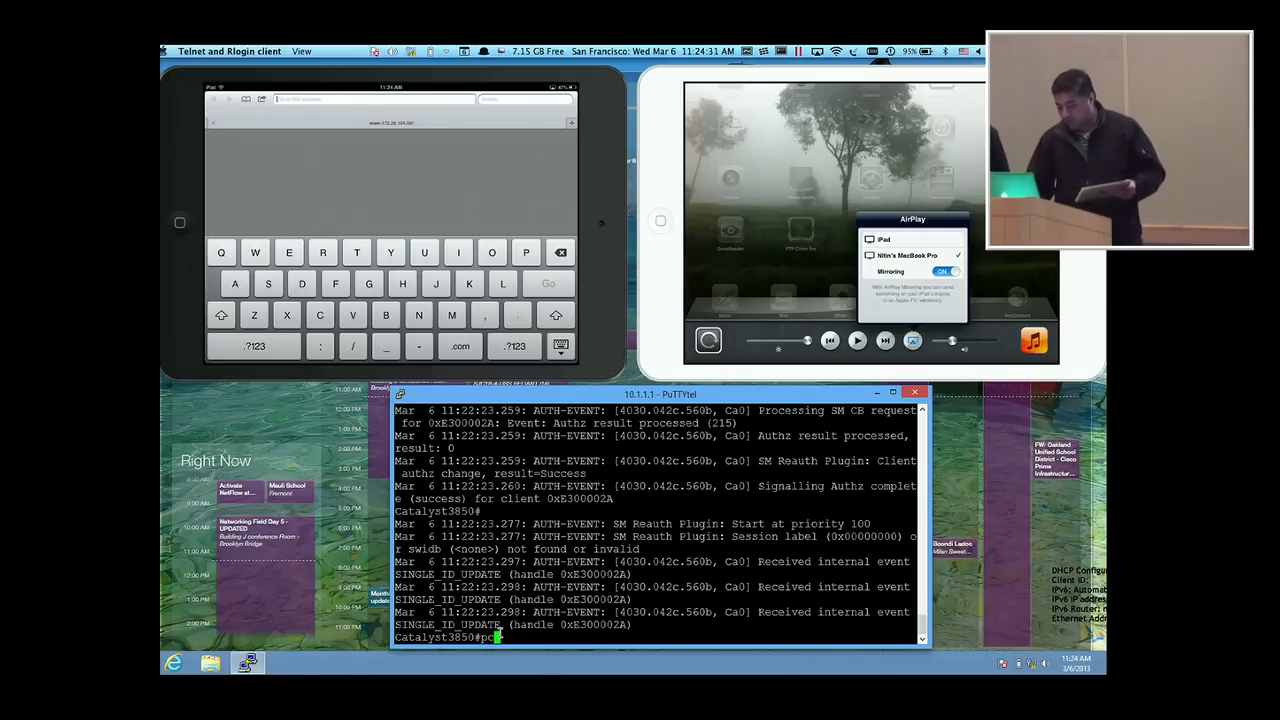
{"action": "type", "text": "corp"}
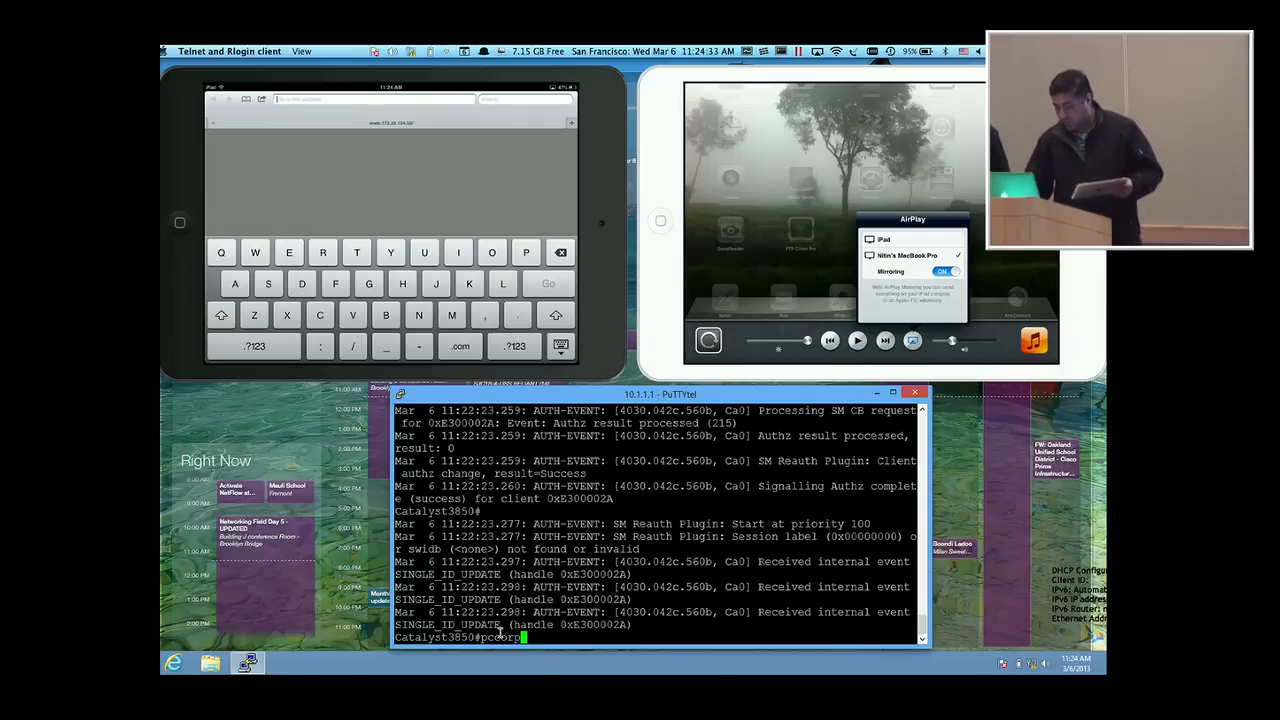
{"action": "key", "text": "Return"}
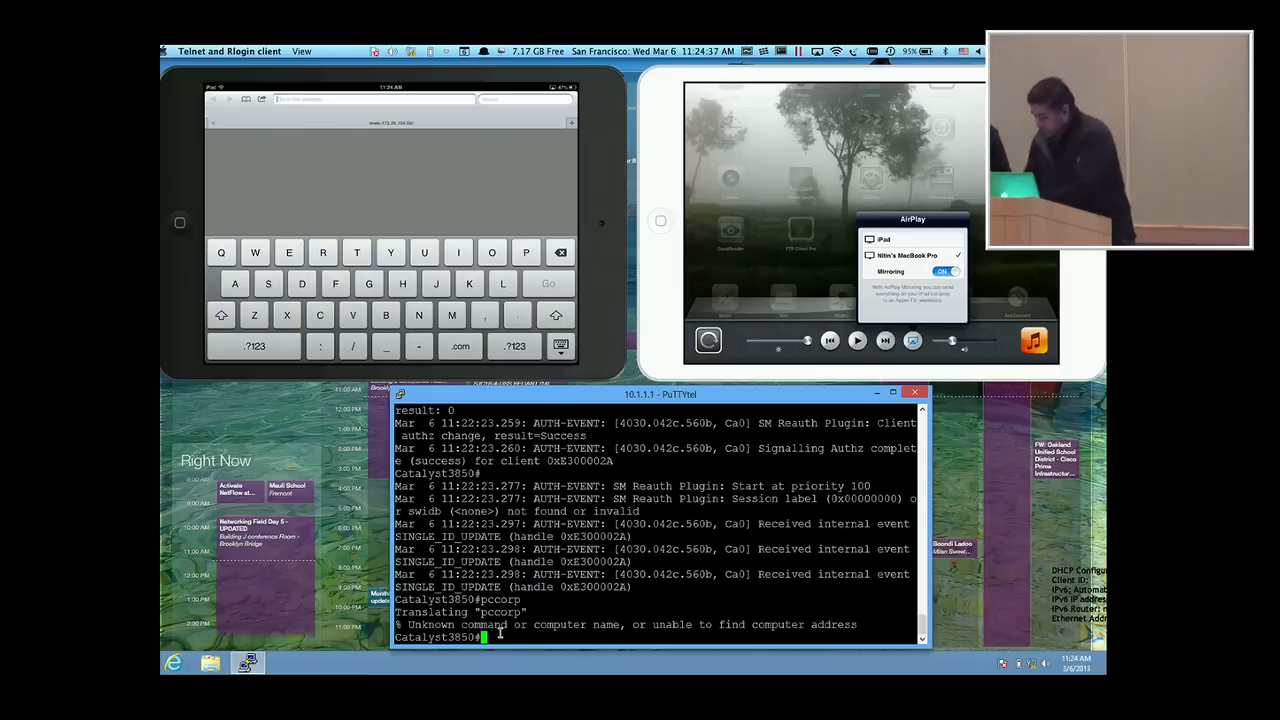
{"action": "type", "text": "show access-session"}
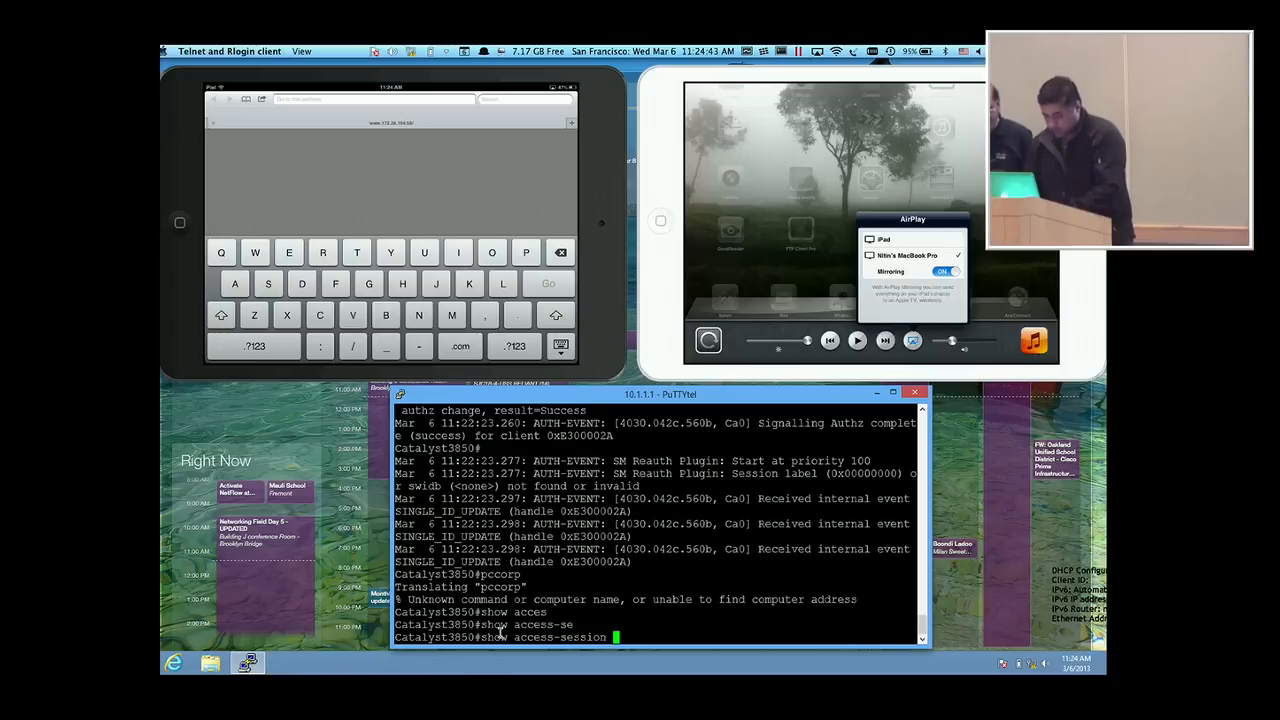
{"action": "type", "text": "cl"}
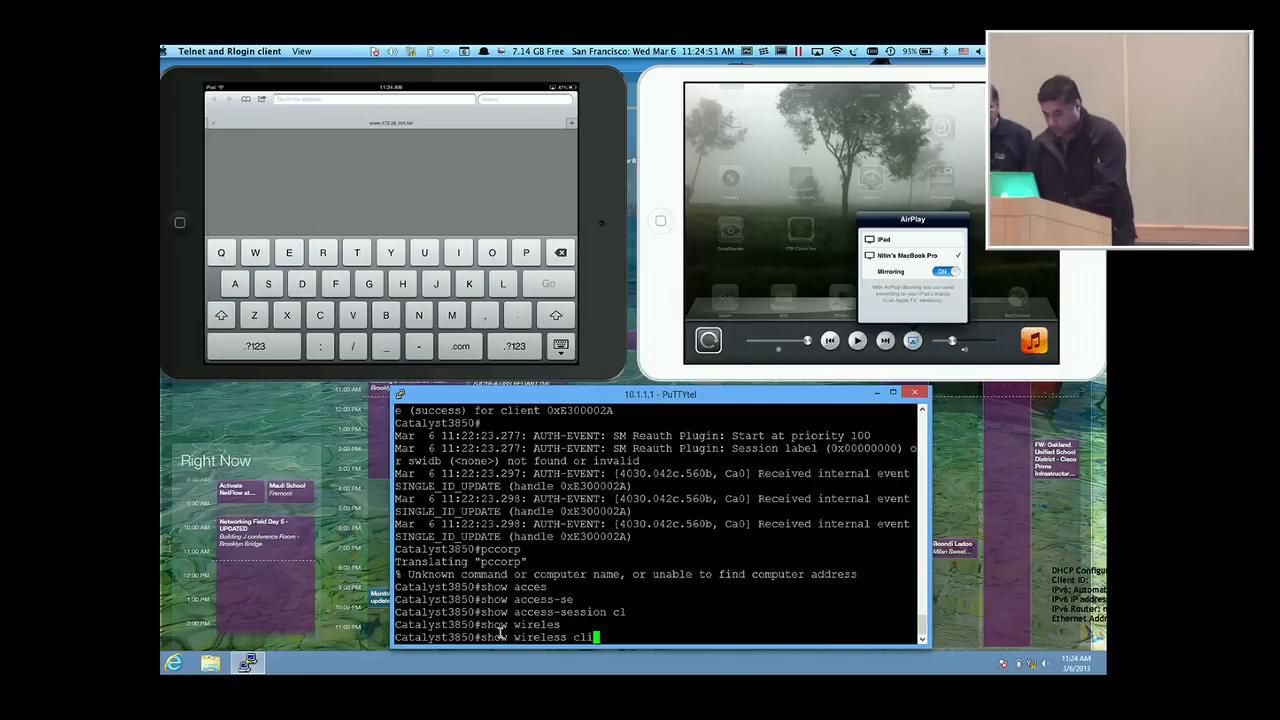
{"action": "type", "text": "ent sum"}
{"action": "key", "text": "Return"}
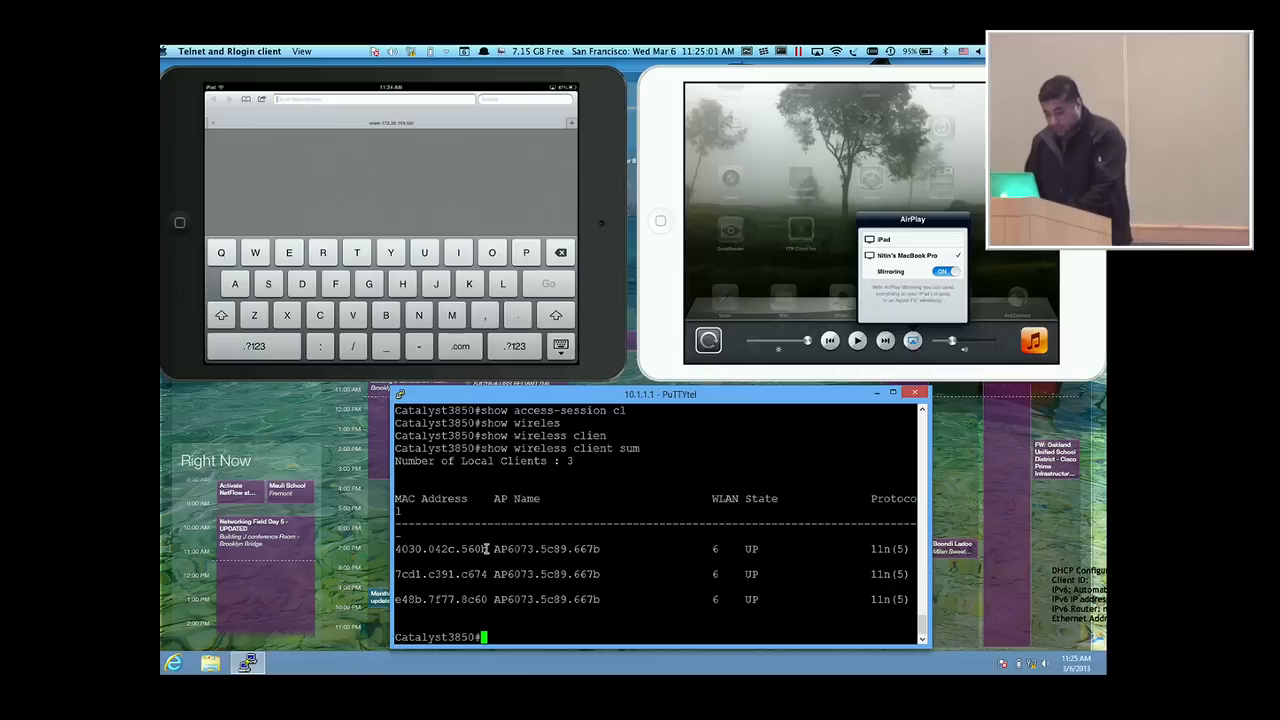
Step: Show access-session details for client MAC 4030.042c.560b, reusing the copied address
{"action": "double_click", "coordinate": [440, 548]}
{"action": "type", "text": "show access-session mac 4030.042c.560b"}
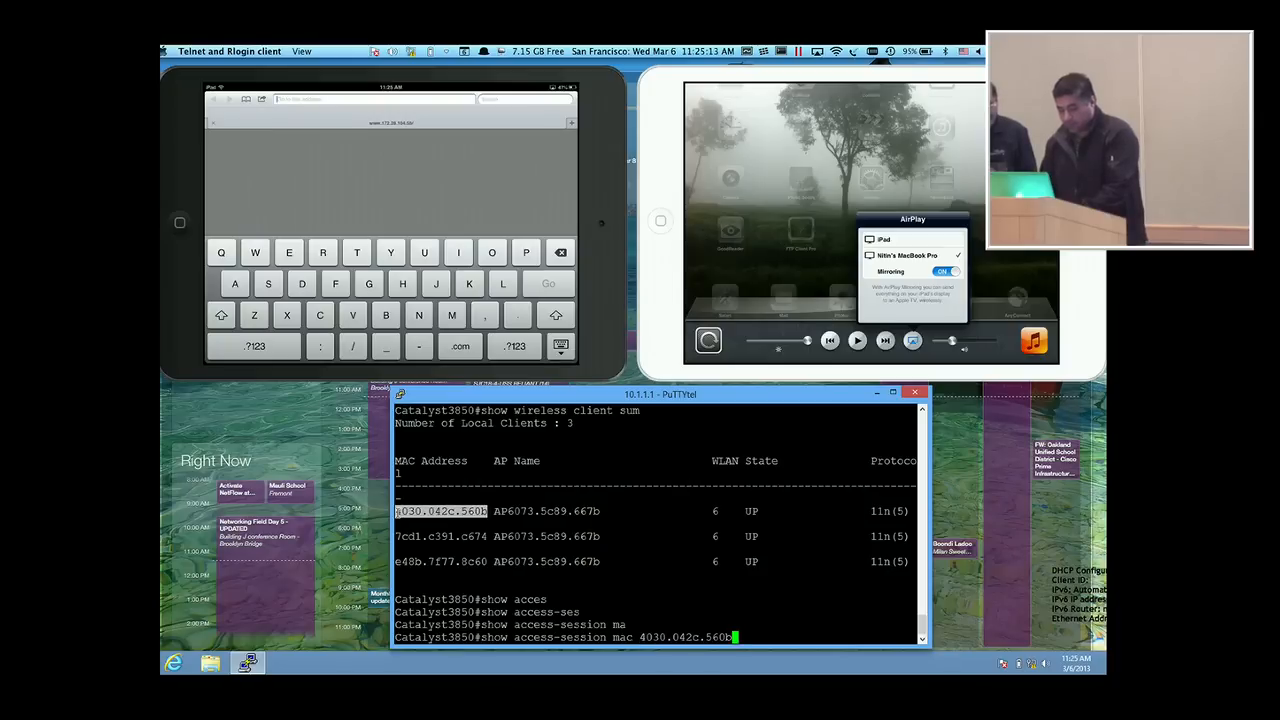
{"action": "type", "text": "details"}
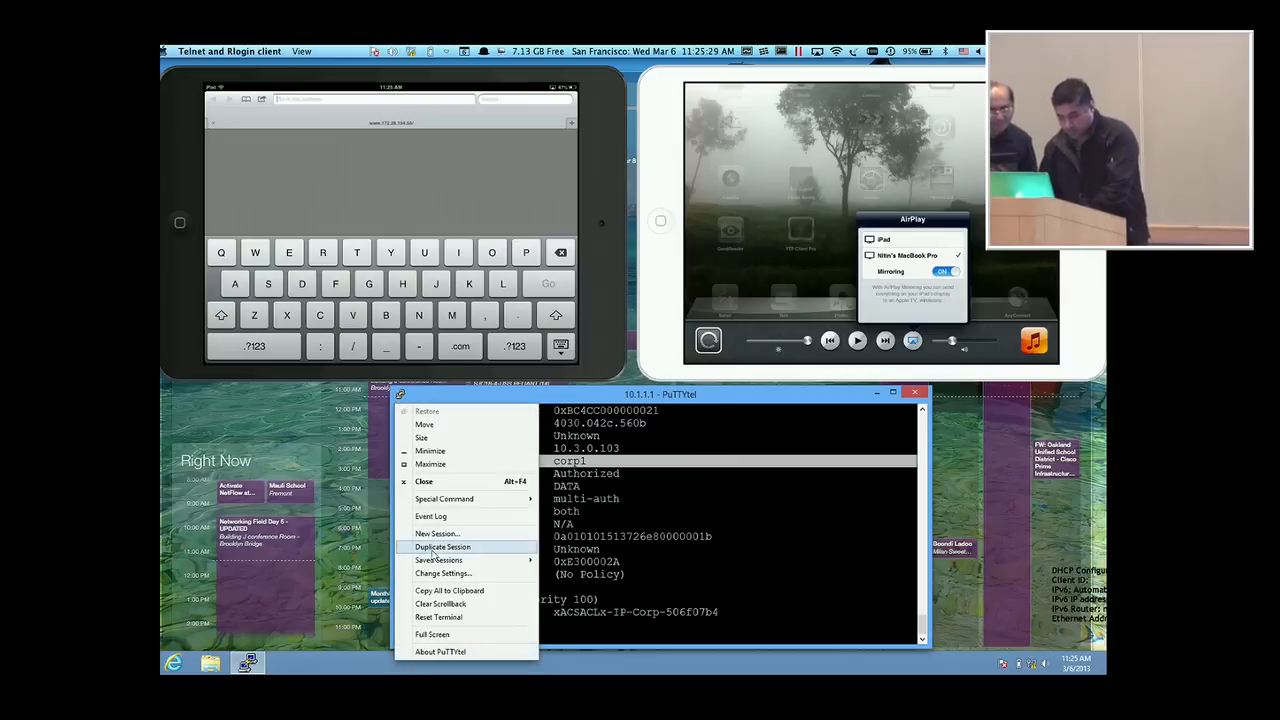
Step: Enlarge the terminal font via Change Settings > Appearance so the session details read clearly
{"action": "left_click", "coordinate": [444, 572]}
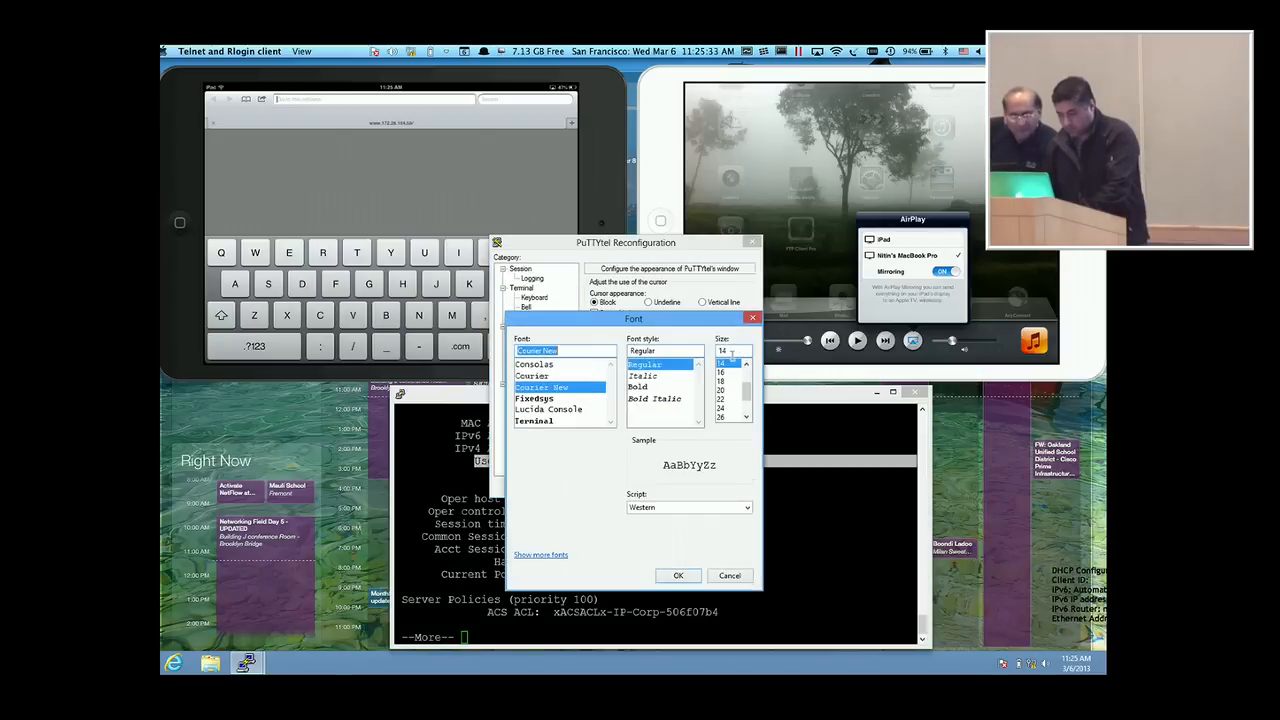
{"action": "left_click", "coordinate": [636, 388]}
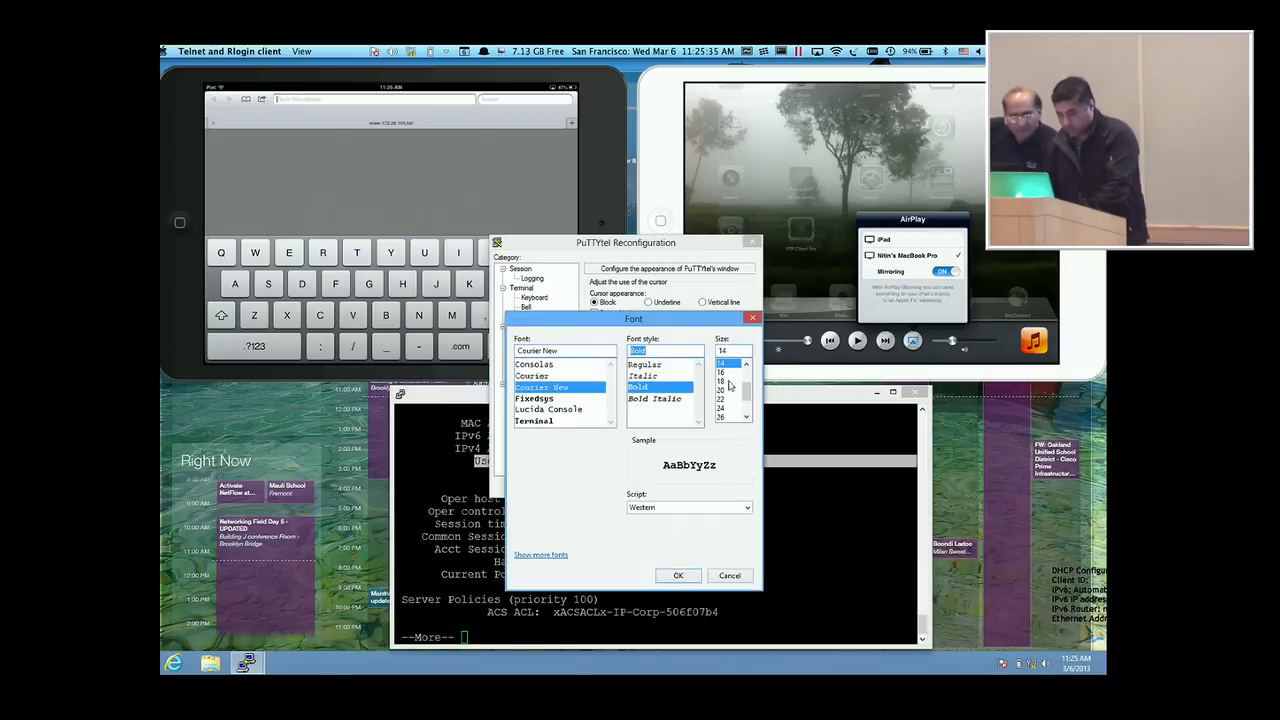
{"action": "left_click", "coordinate": [678, 576]}
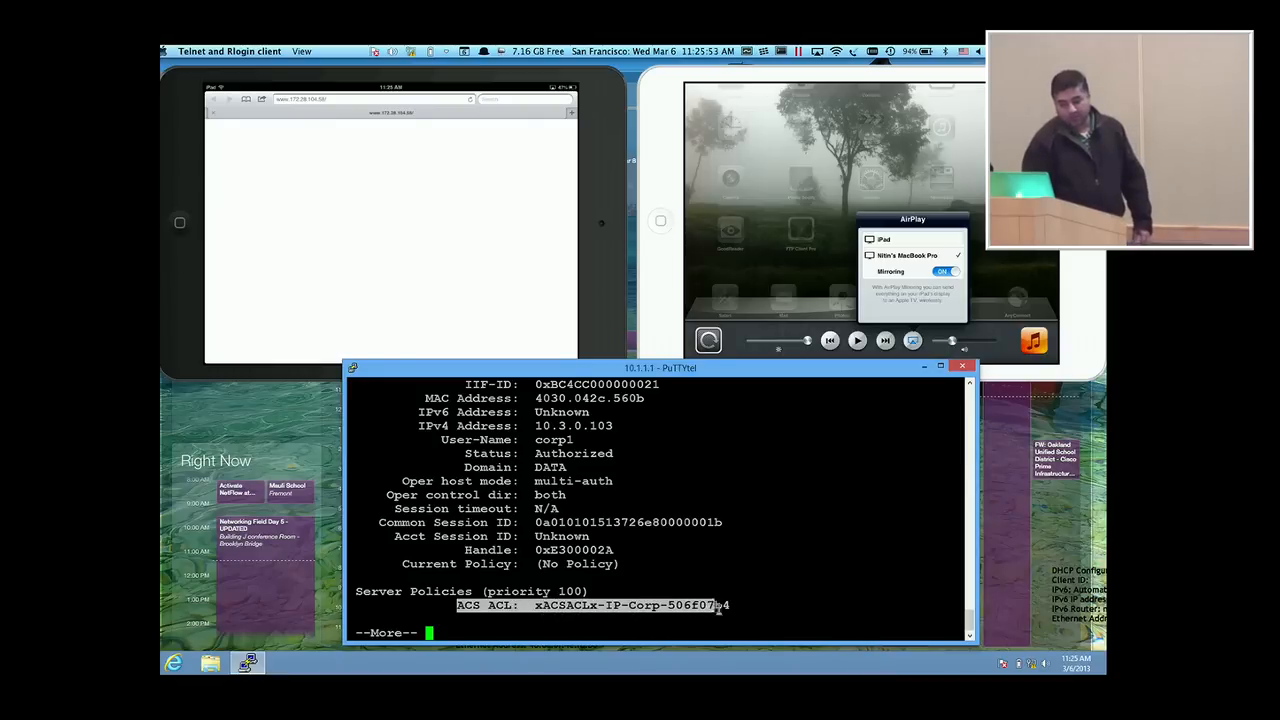
Step: Run show policy-map interface wireless client mac 4030.042c.560b and page through the corpuser voice, video and default classes
{"action": "left_click", "coordinate": [360, 98]}
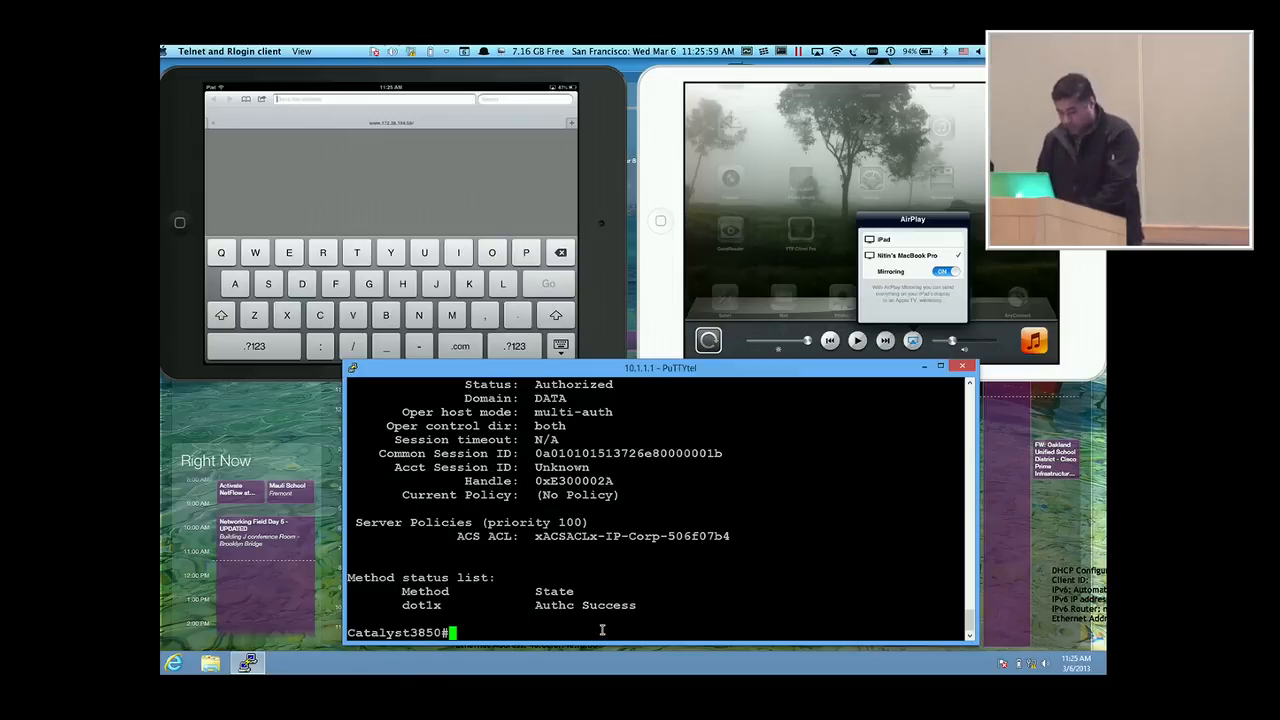
{"action": "type", "text": "show policy"}
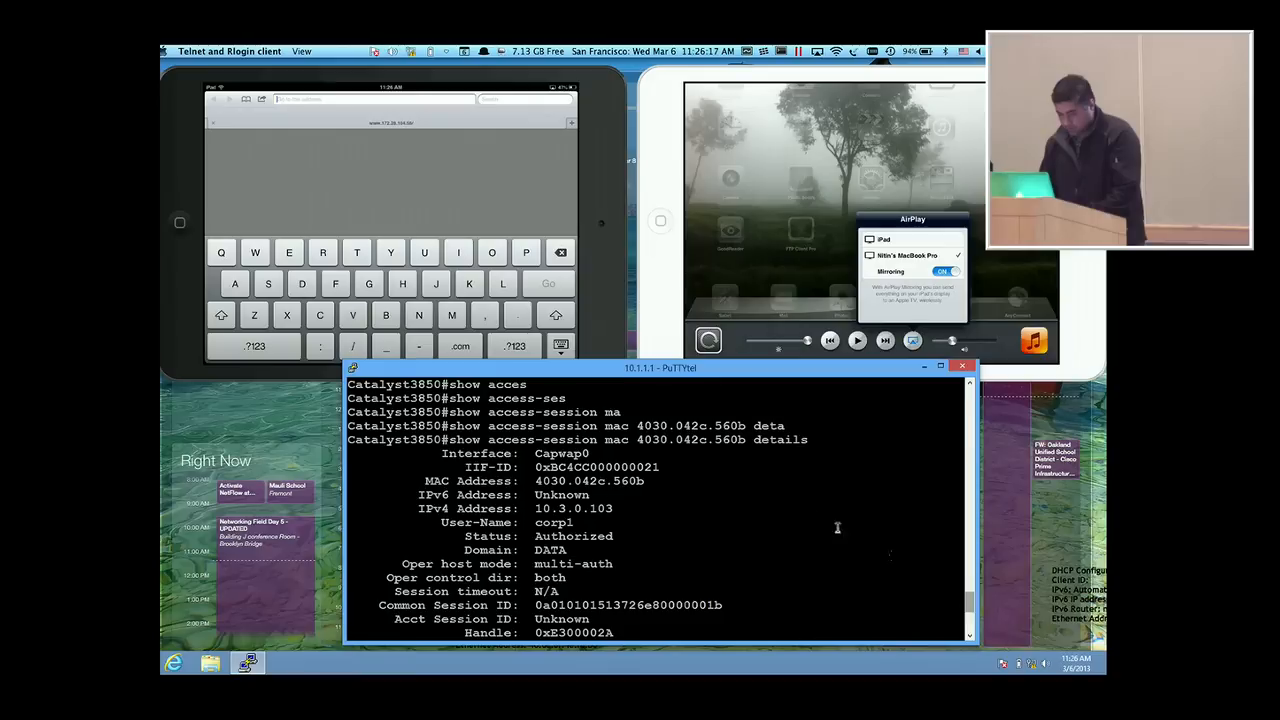
{"action": "double_click", "coordinate": [550, 480]}
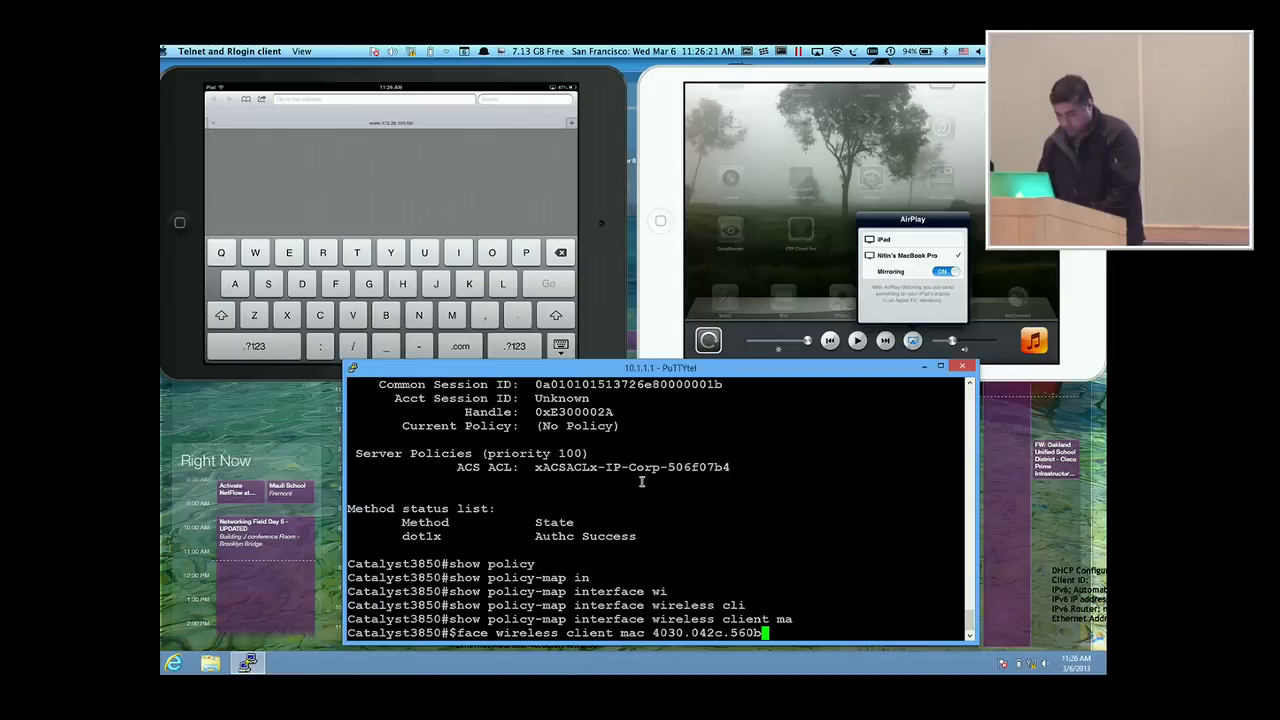
{"action": "key", "text": "Return"}
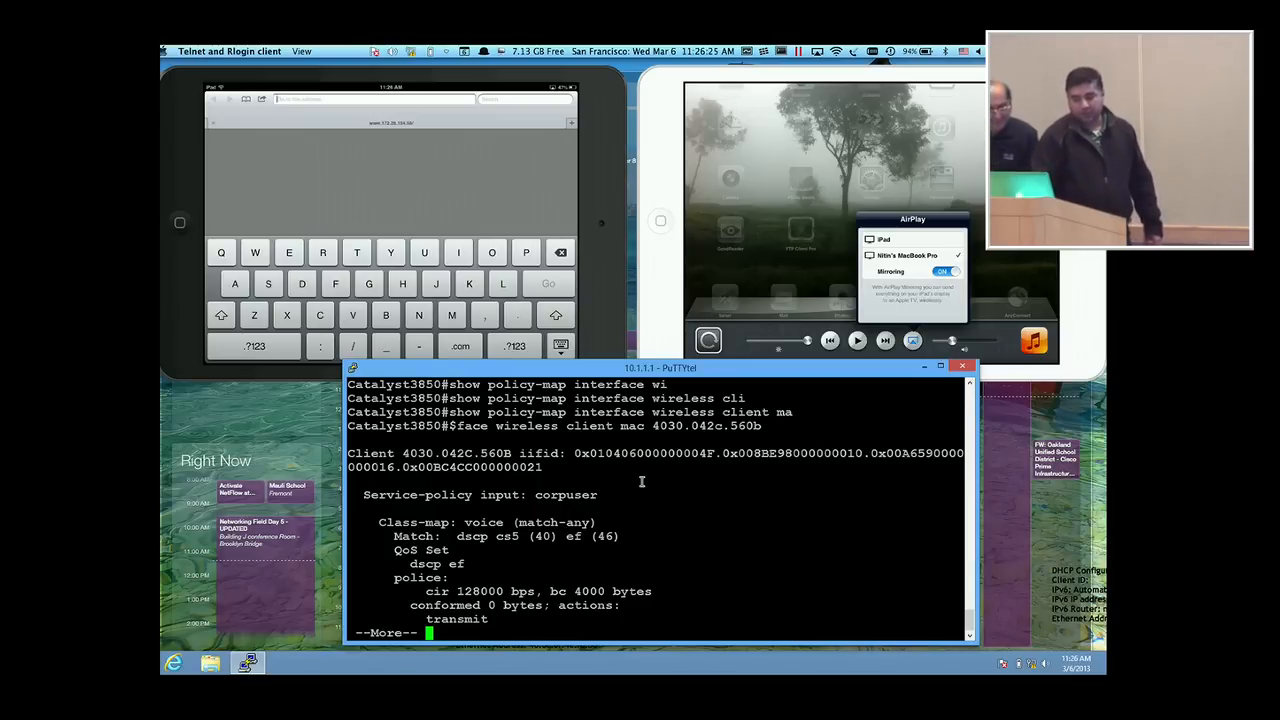
{"action": "key", "text": "space"}
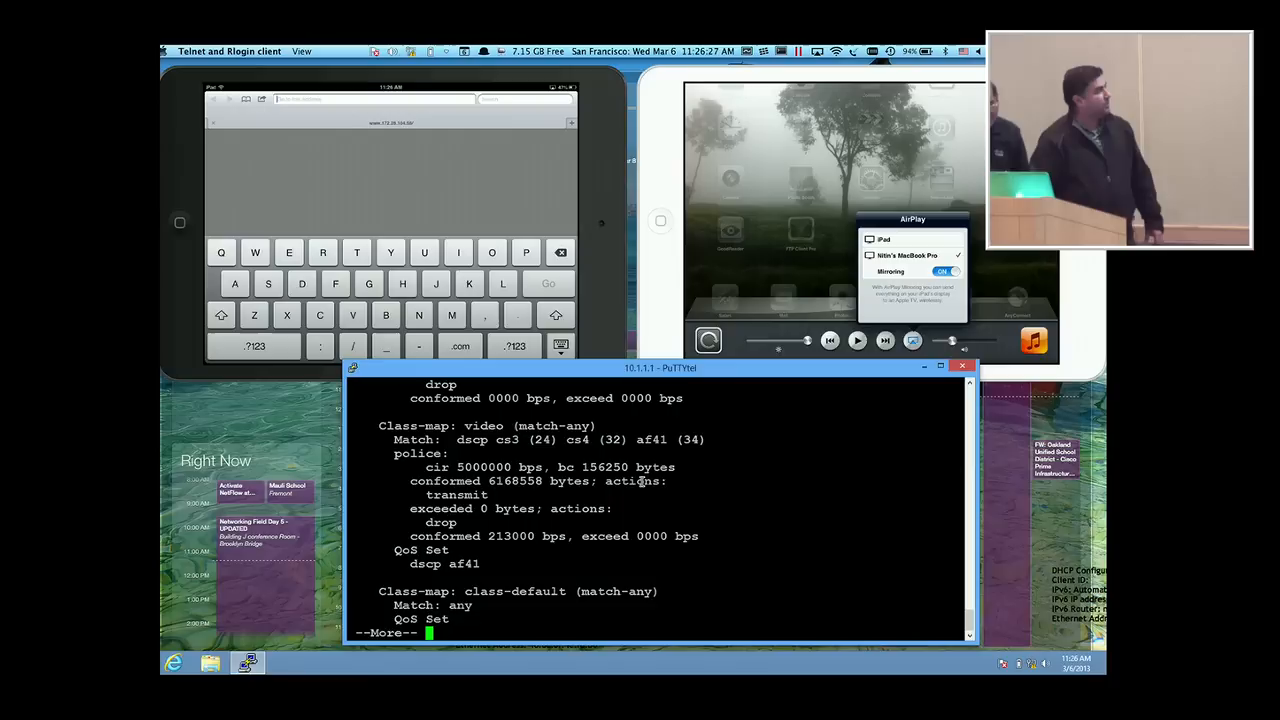
{"action": "key", "text": "space"}
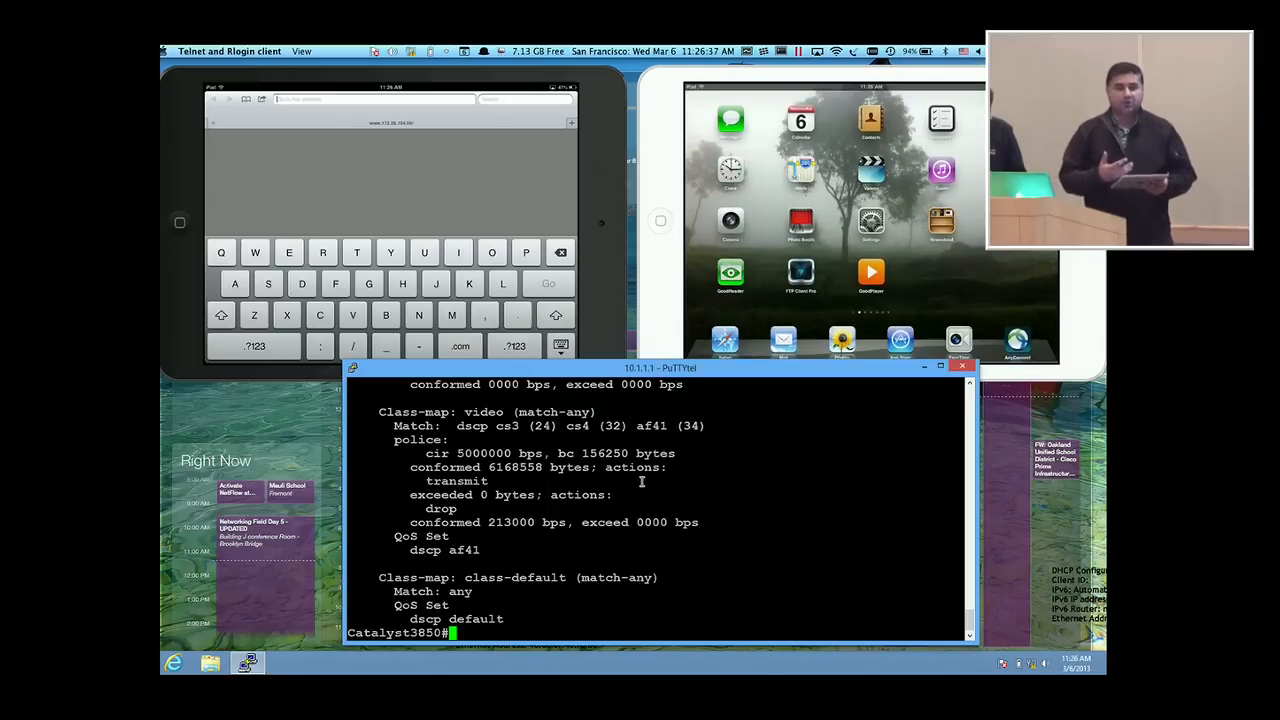
{"action": "left_click", "coordinate": [254, 346]}
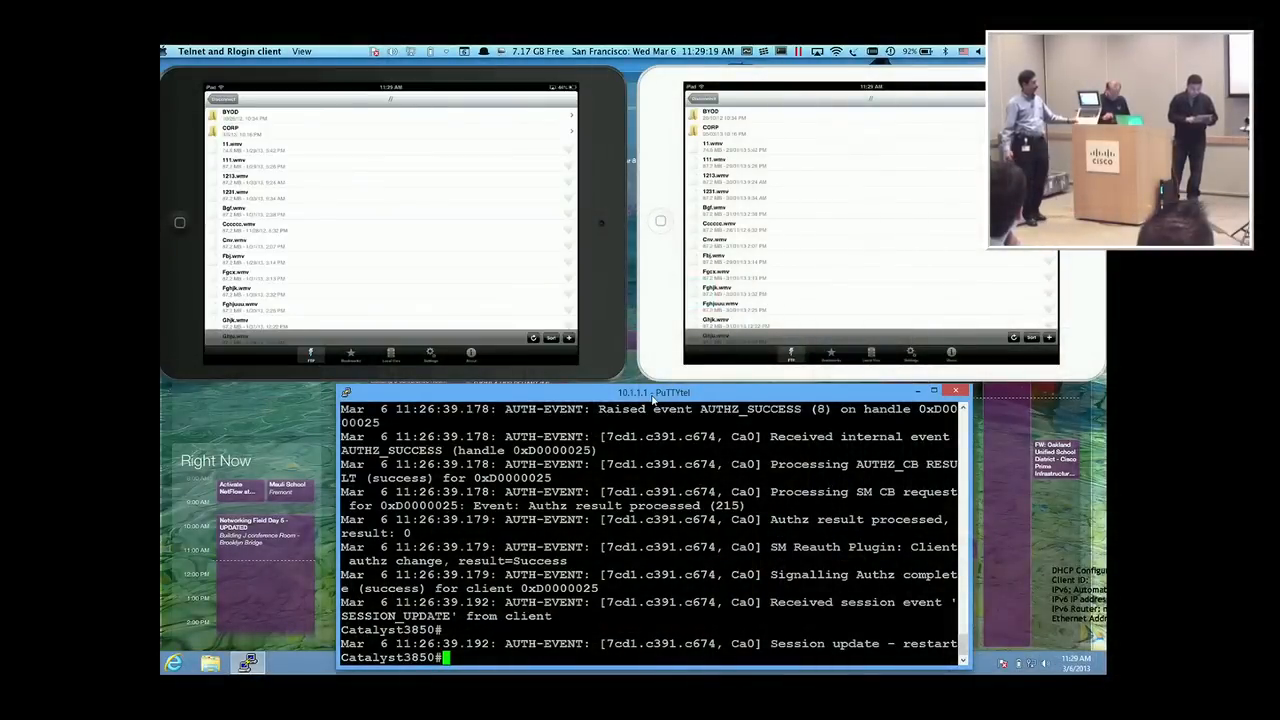
Step: On each mirrored iPad pick a file, choose Upload and confirm to show the Uploading file progress box
{"action": "left_click", "coordinate": [872, 352]}
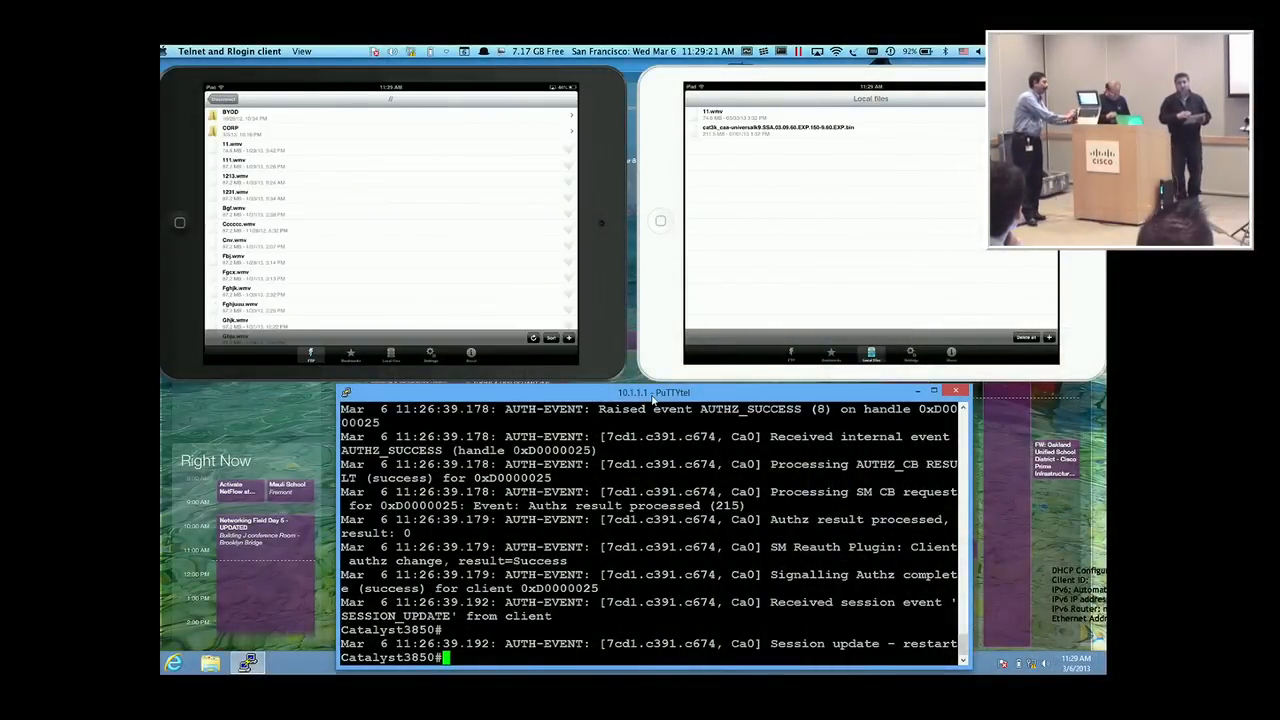
{"action": "left_click", "coordinate": [390, 356]}
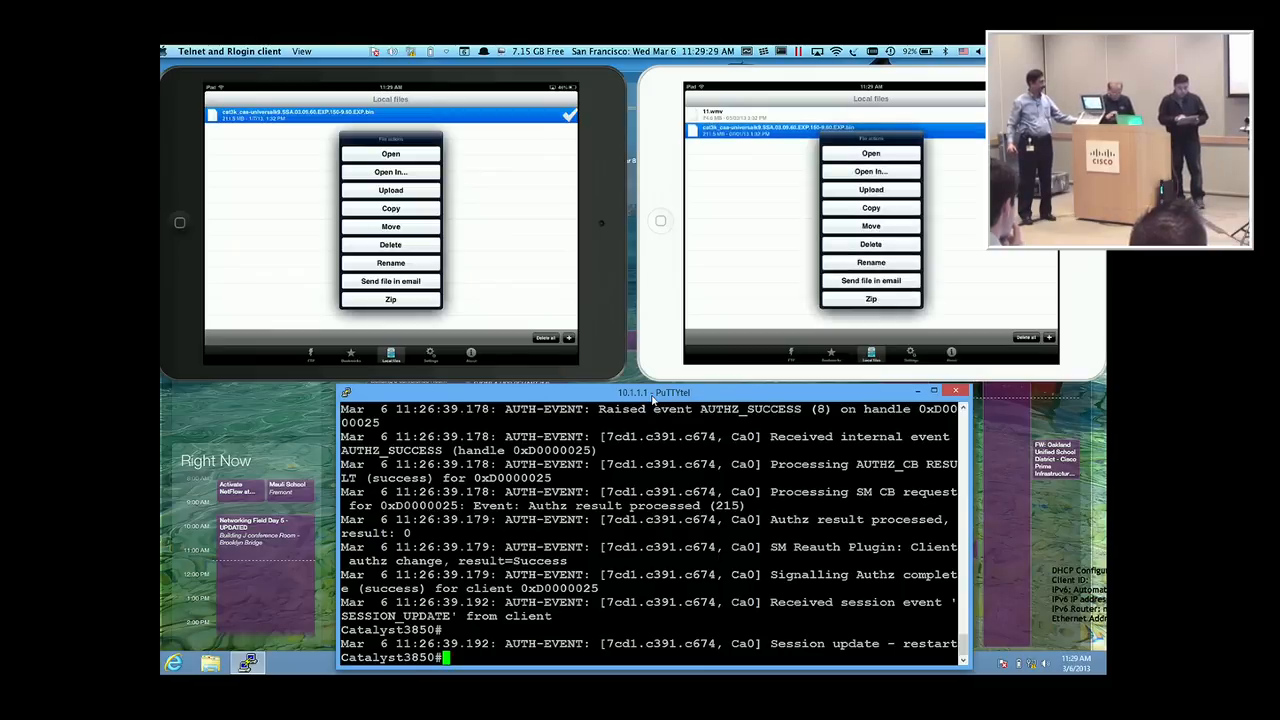
{"action": "left_click", "coordinate": [390, 188]}
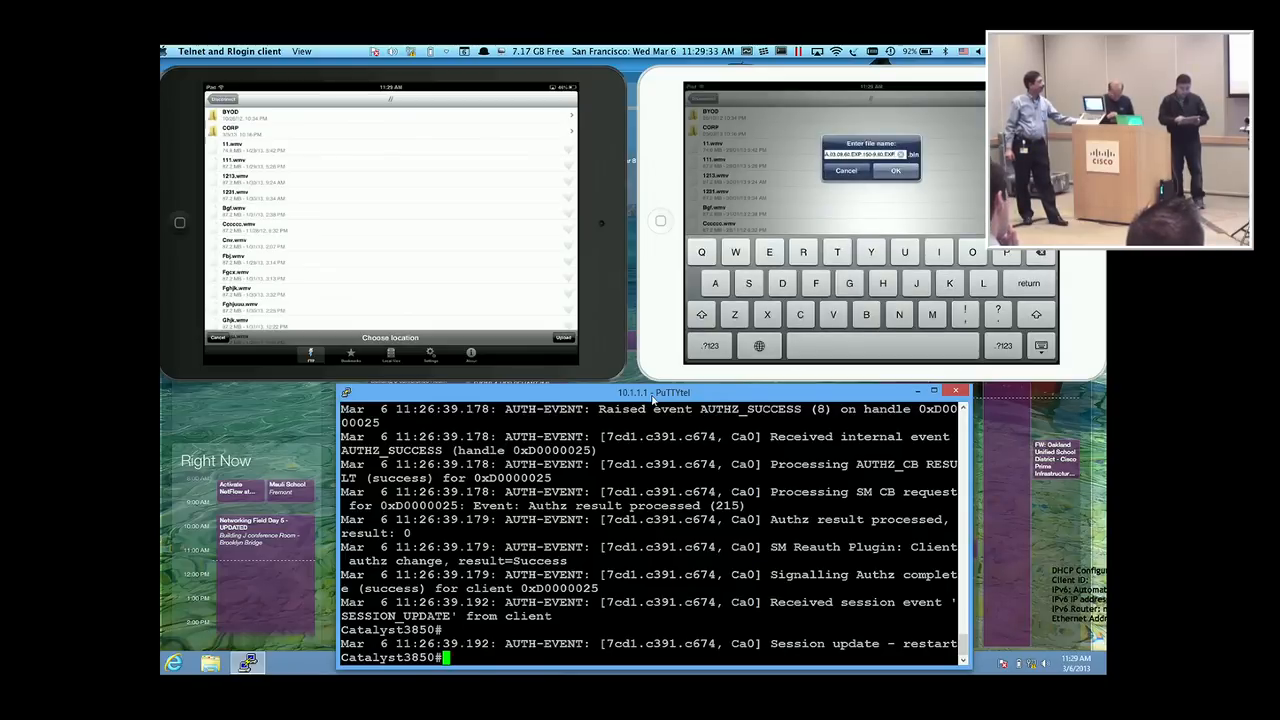
{"action": "left_click", "coordinate": [896, 170]}
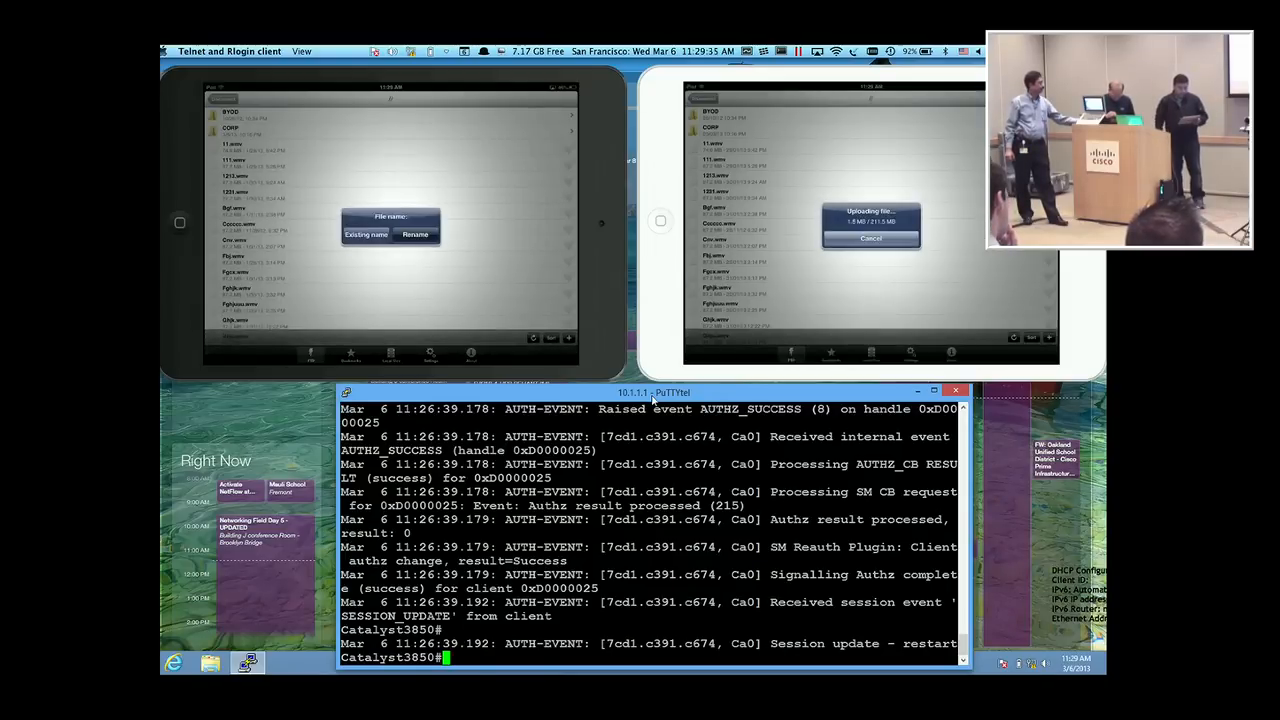
{"action": "left_click", "coordinate": [414, 234]}
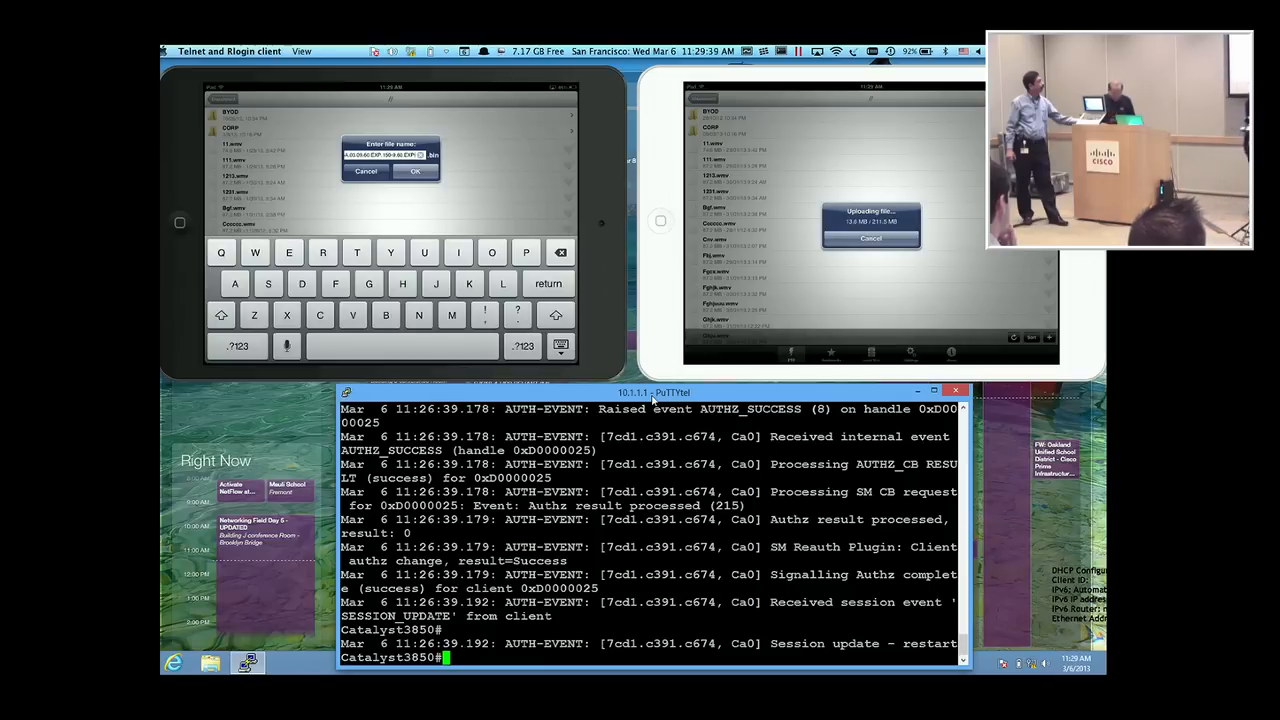
{"action": "left_click", "coordinate": [414, 172]}
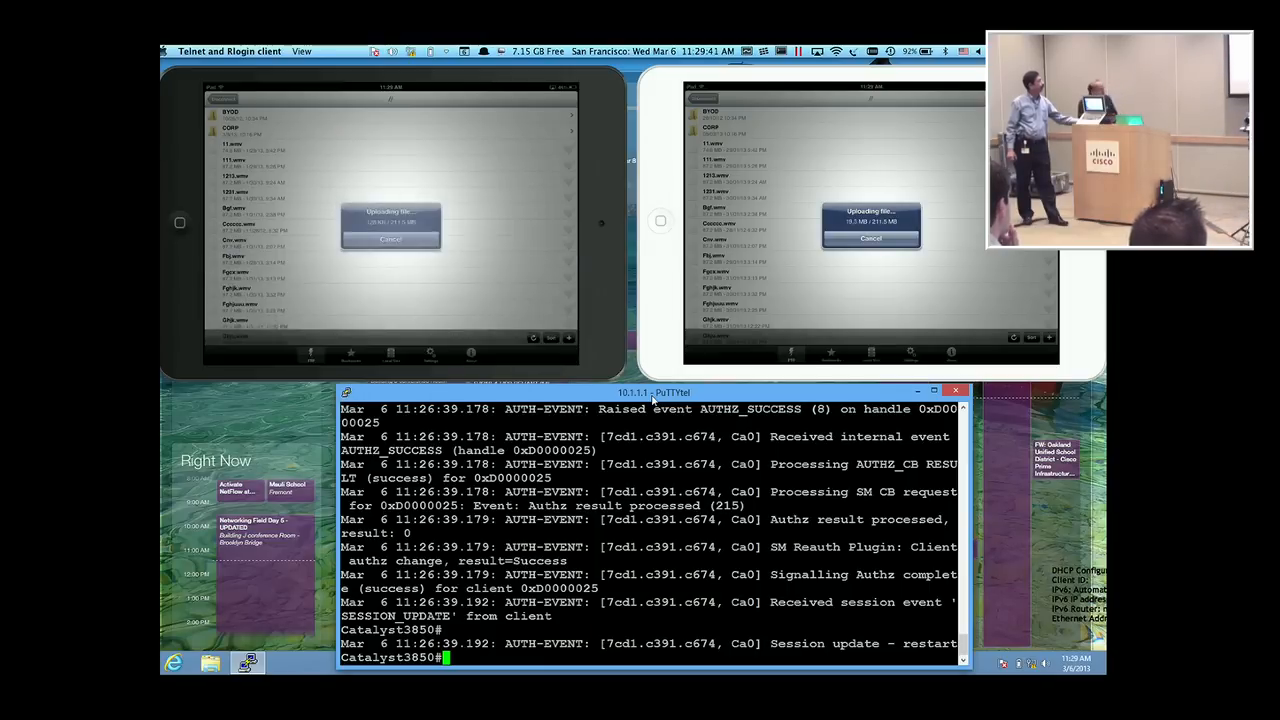